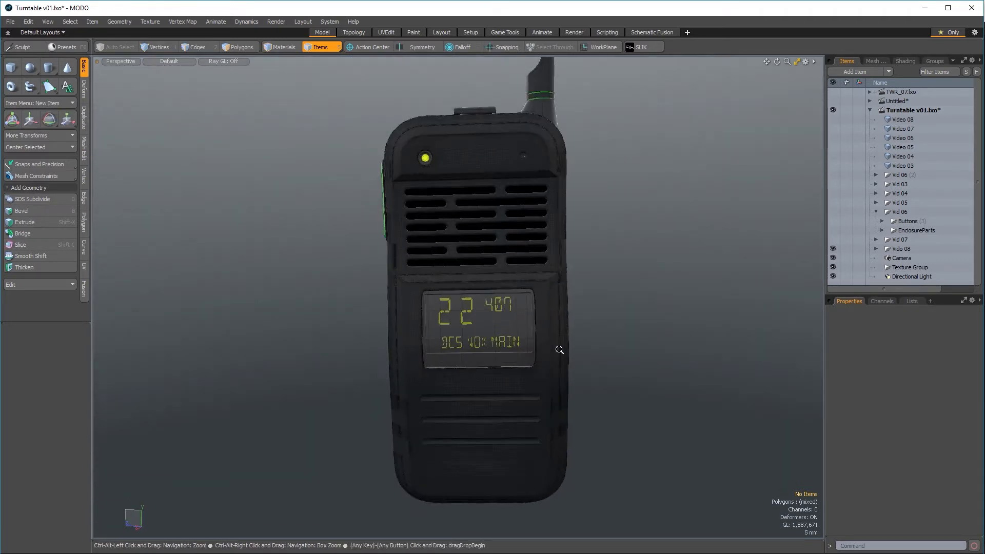
Step: Orbit the rendered walkie-talkie to inspect it from the side and other angles
drag(559, 349, 458, 166)
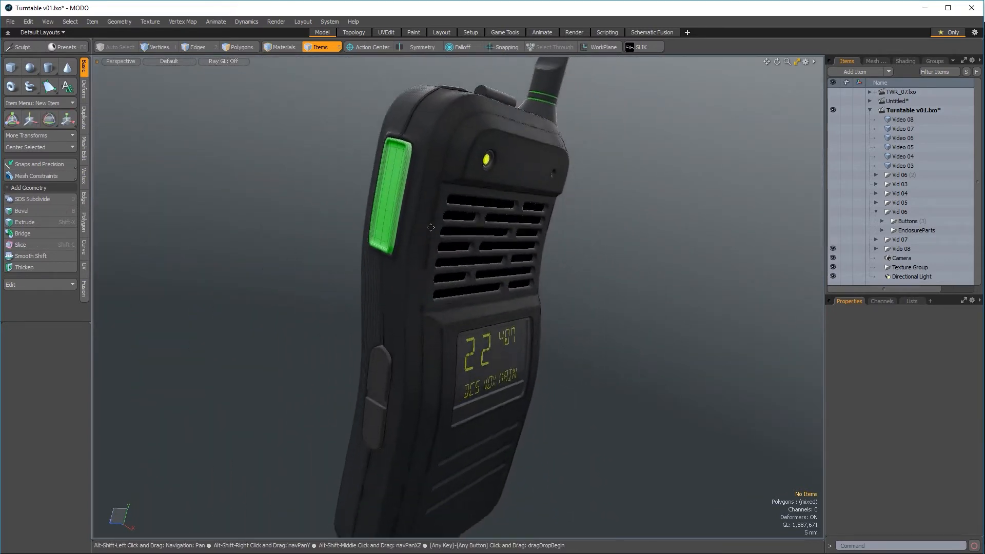
drag(430, 227, 327, 363)
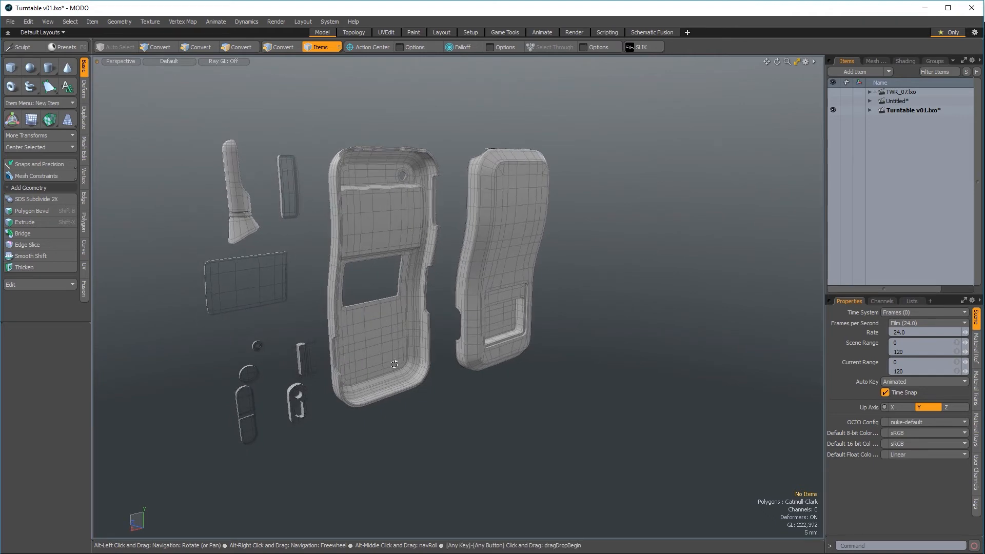
Step: Orbit the exploded parts edge-on, then orbit the isolated back shell to view its profile
drag(394, 364, 531, 373)
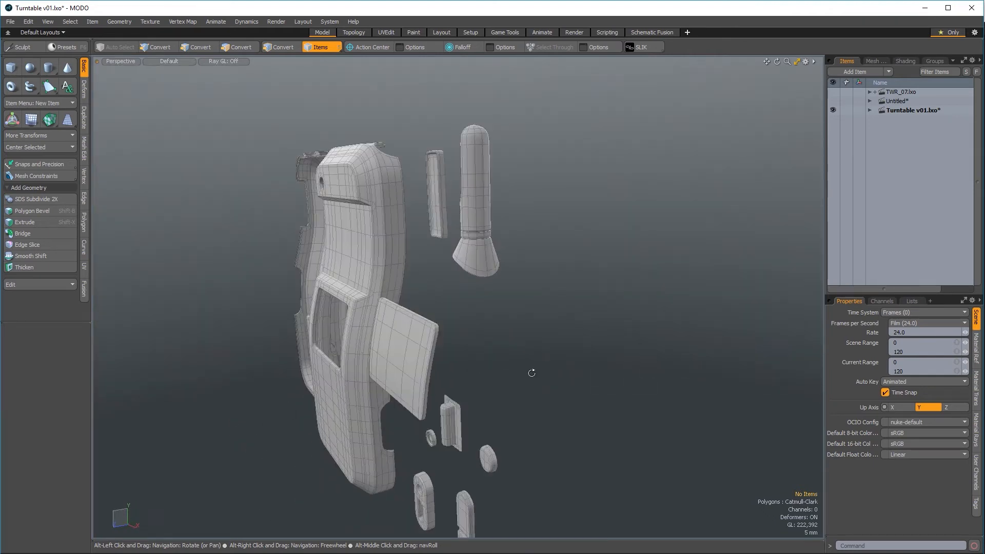
drag(531, 372, 242, 404)
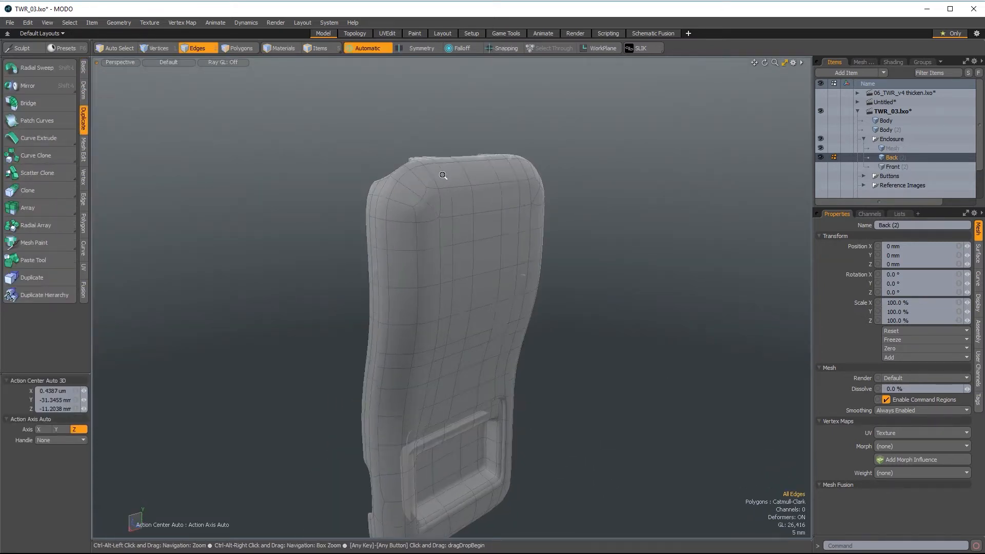
drag(440, 176, 622, 256)
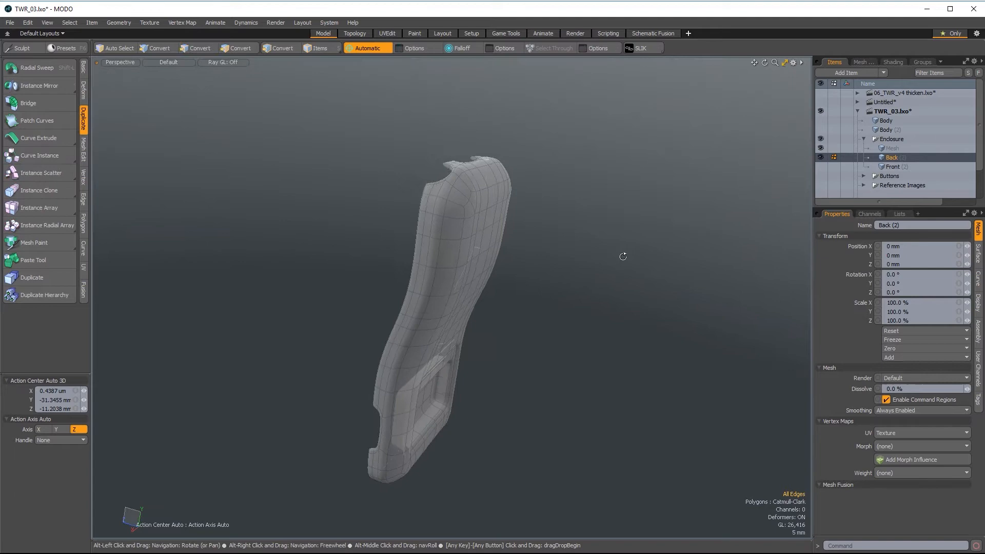